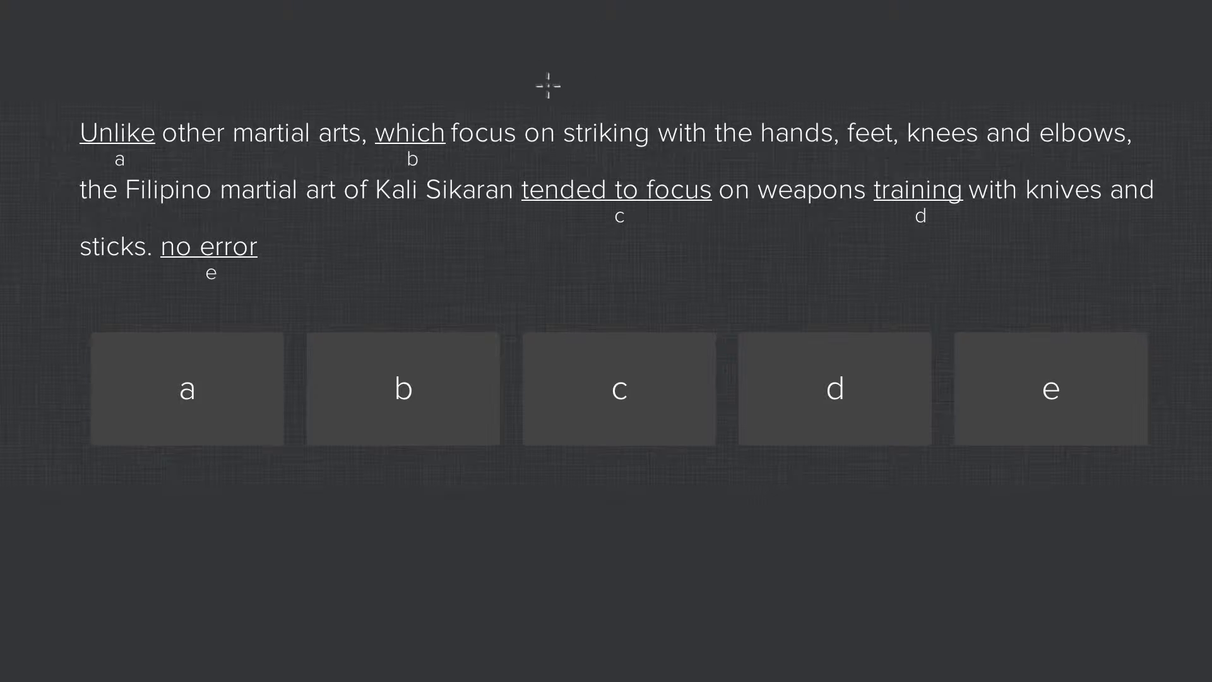
{"action": "mouse_move", "coordinate": [502, 95]}
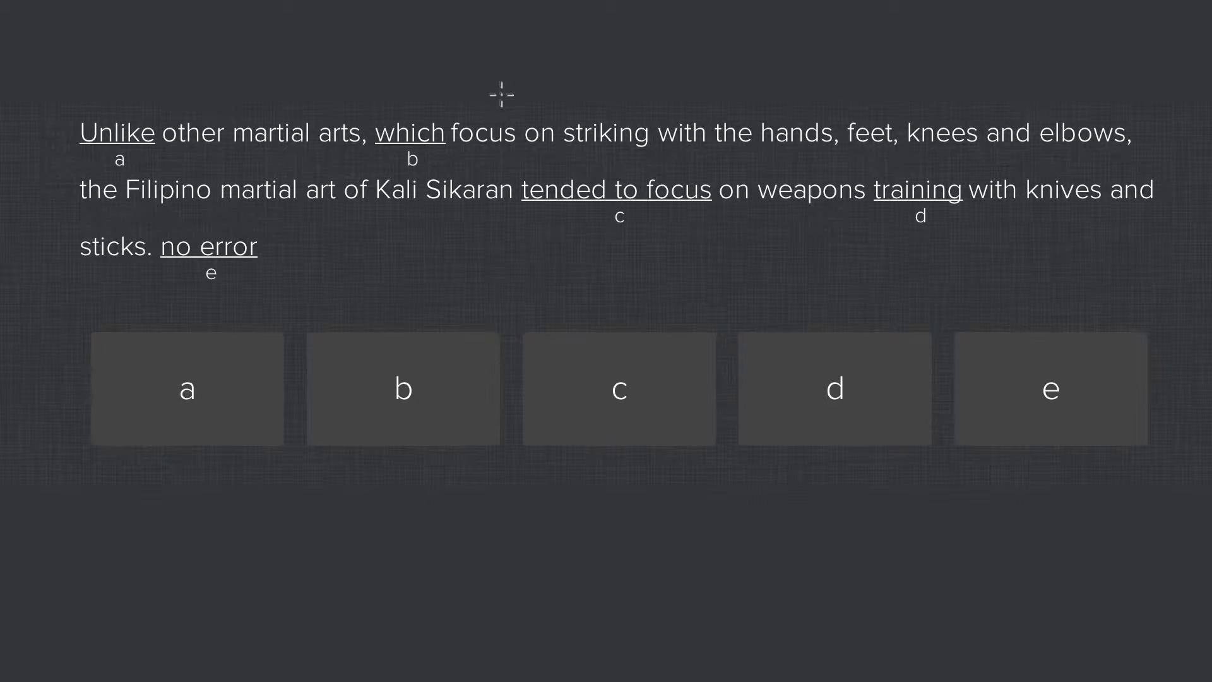
{"action": "mouse_move", "coordinate": [224, 153]}
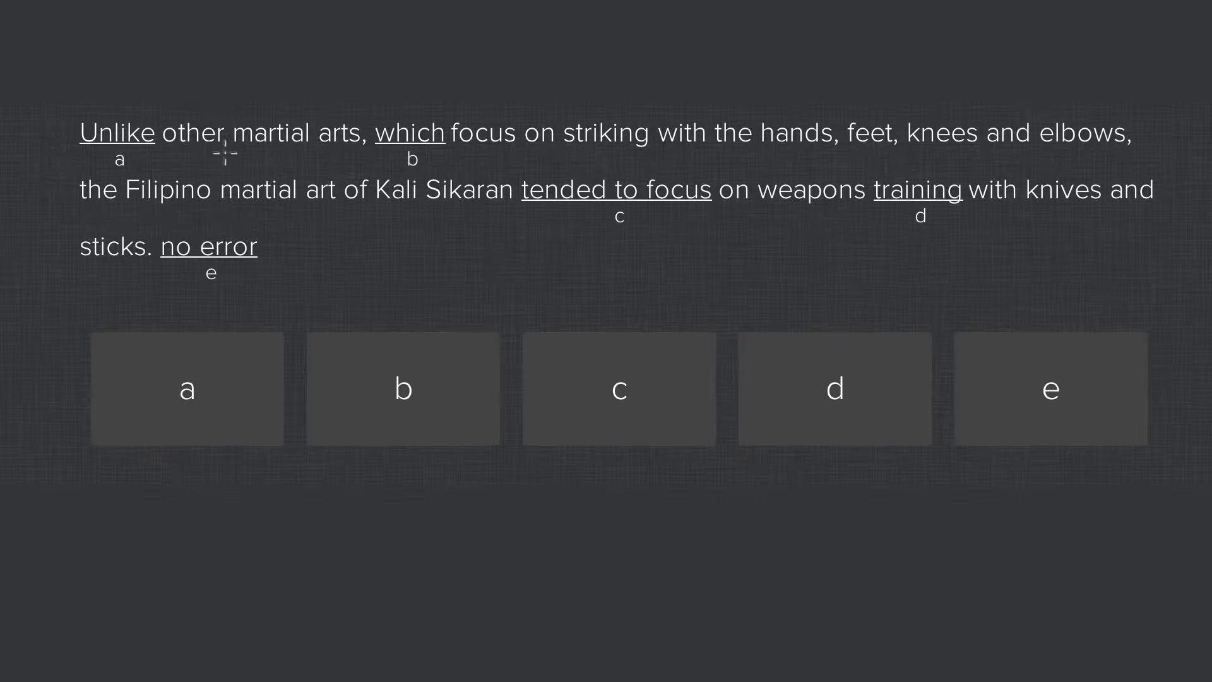
Circle 'focus' and 'tended to focus' in blue, label them present and past, and circle answer c
{"action": "left_click_drag", "start_coordinate": [255, 160], "coordinate": [480, 92]}
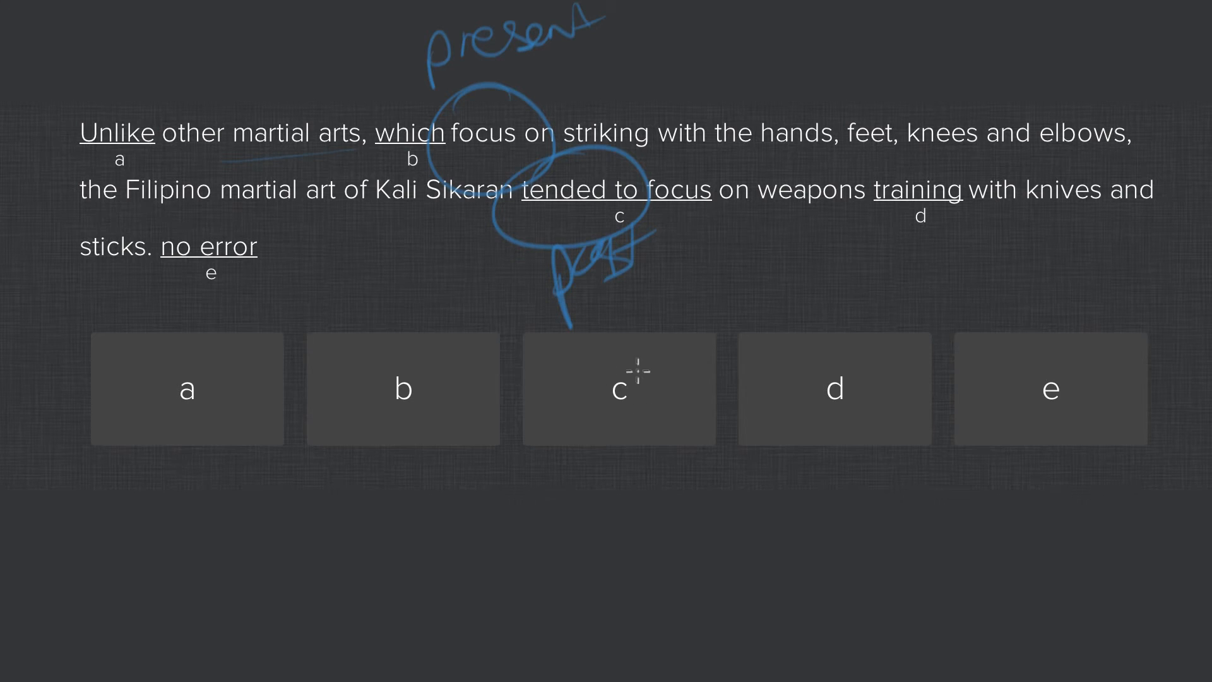
{"action": "left_click_drag", "start_coordinate": [619, 363], "coordinate": [618, 433]}
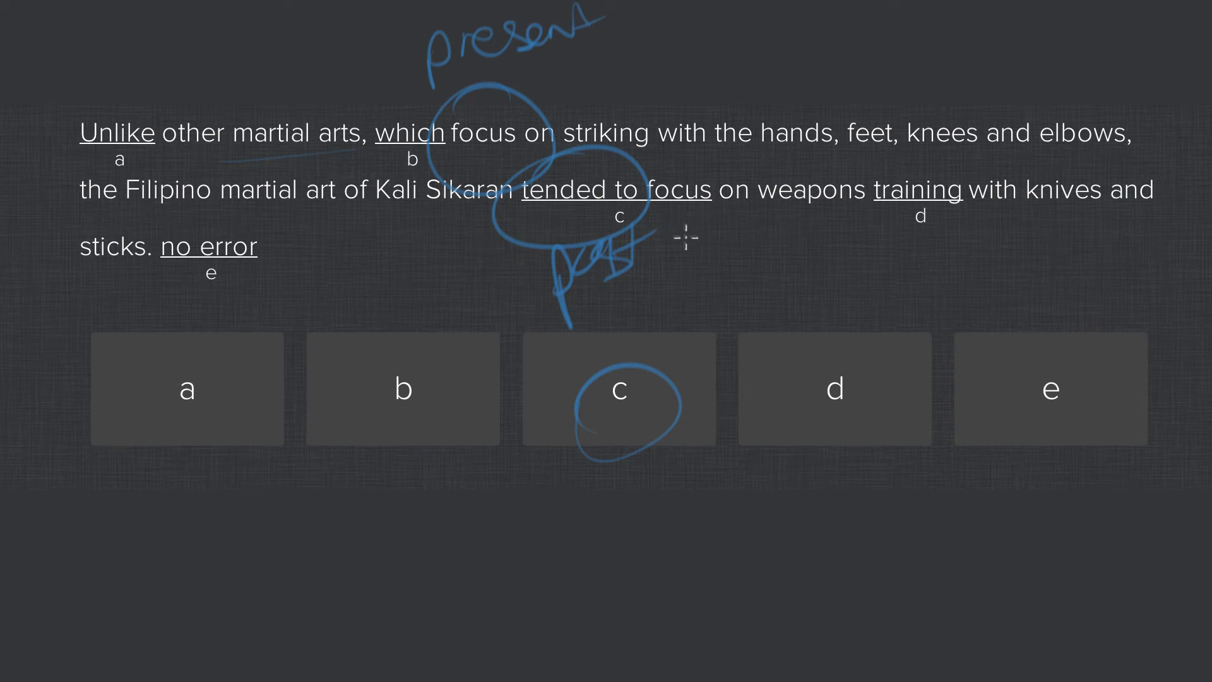